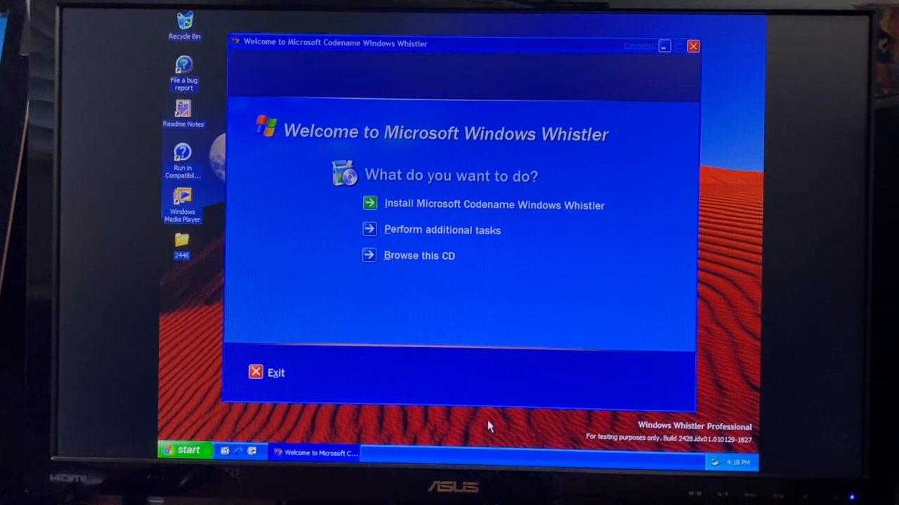
Start installing Microsoft Codename Windows Whistler from the CD welcome screen.
left_click(495, 205)
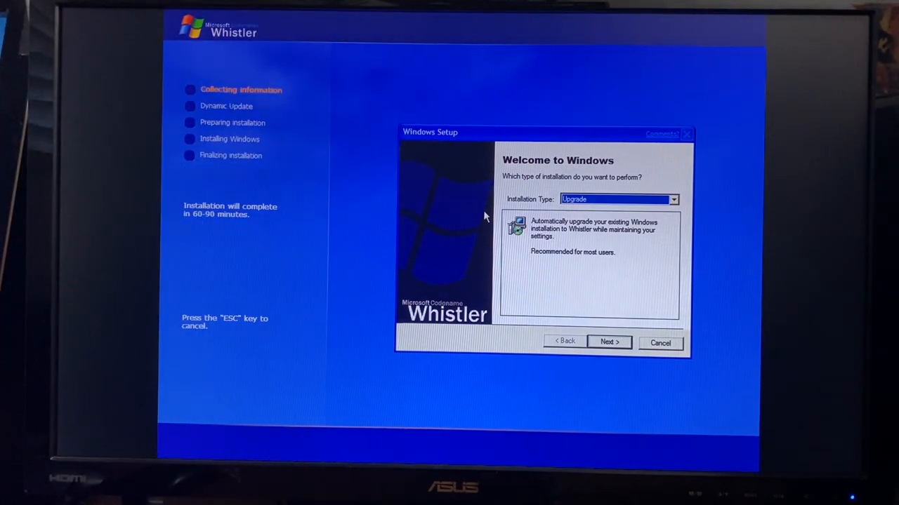
Continue with the Upgrade installation type to upgrade the existing Windows to Whistler.
left_click(608, 343)
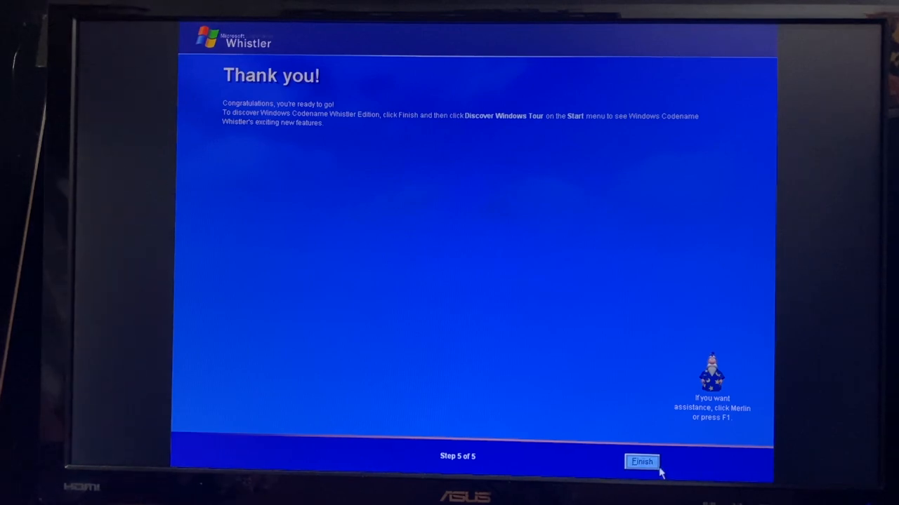
Finish the out-of-box welcome wizard at its Thank you step (5 of 5).
left_click(645, 462)
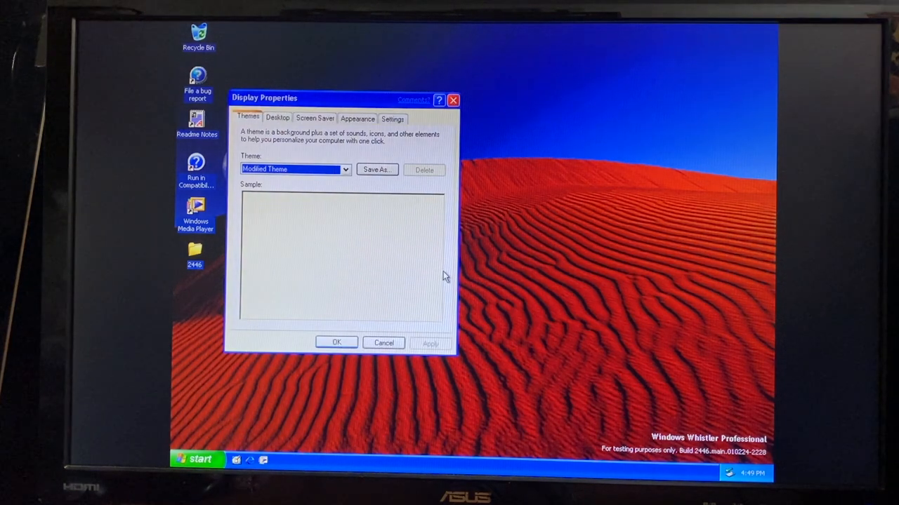
Close Display Properties so My Computer and its drives can be viewed.
left_click(357, 118)
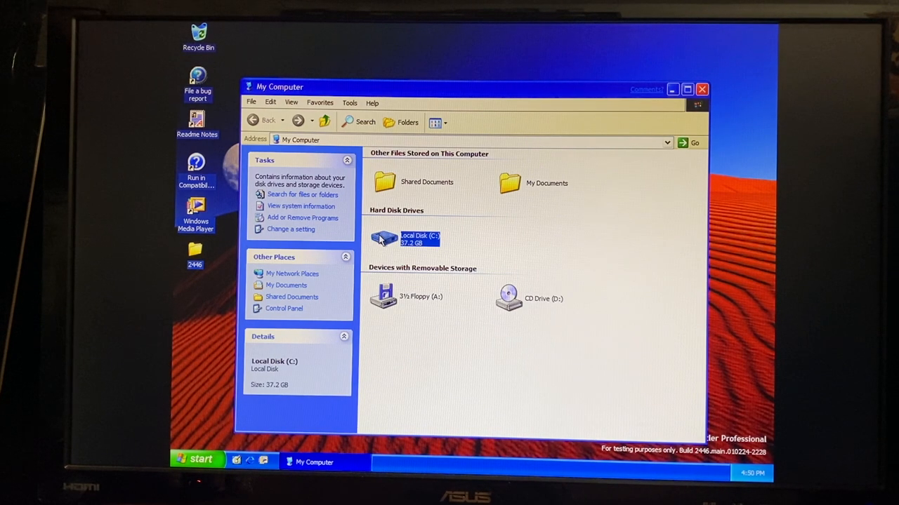
Browse into Local Disk (C:) and launch the MSN Messenger Service shortcut from it.
double_click(382, 239)
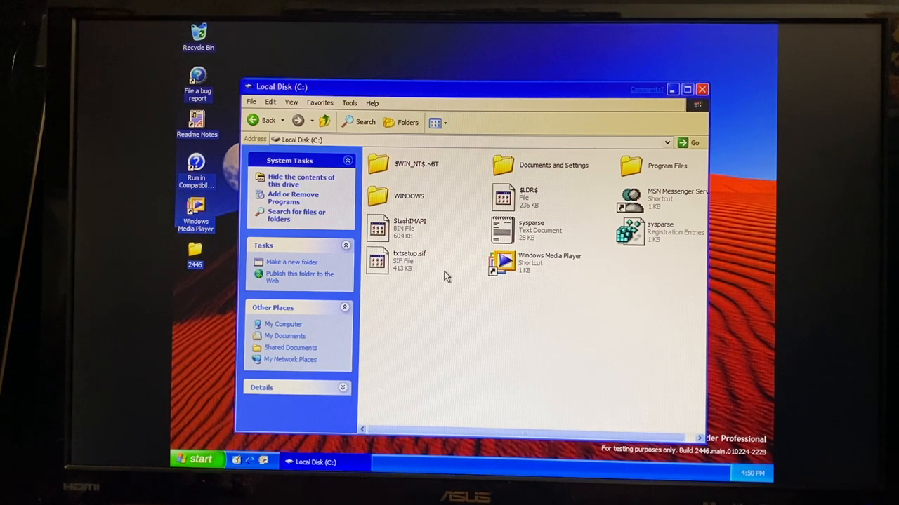
double_click(631, 199)
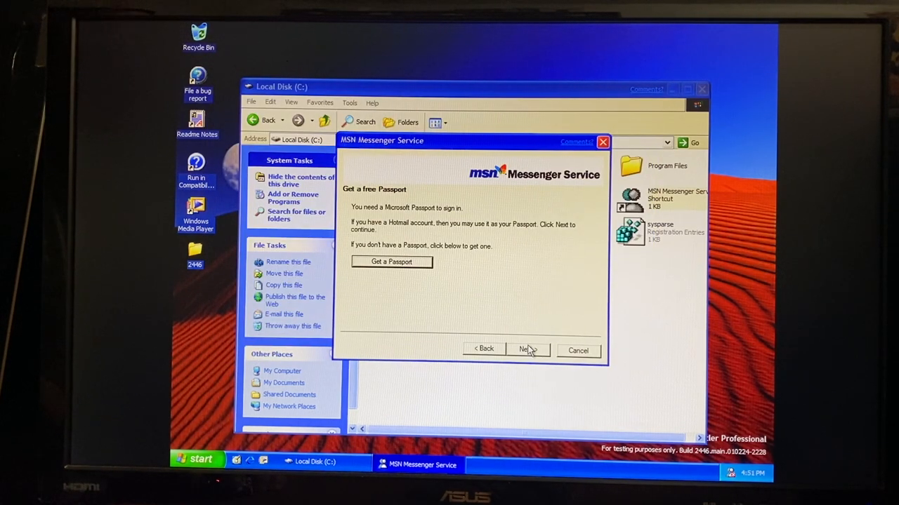
Advance the MSN Messenger sign-in wizard to the Get a free Passport step.
left_click(527, 351)
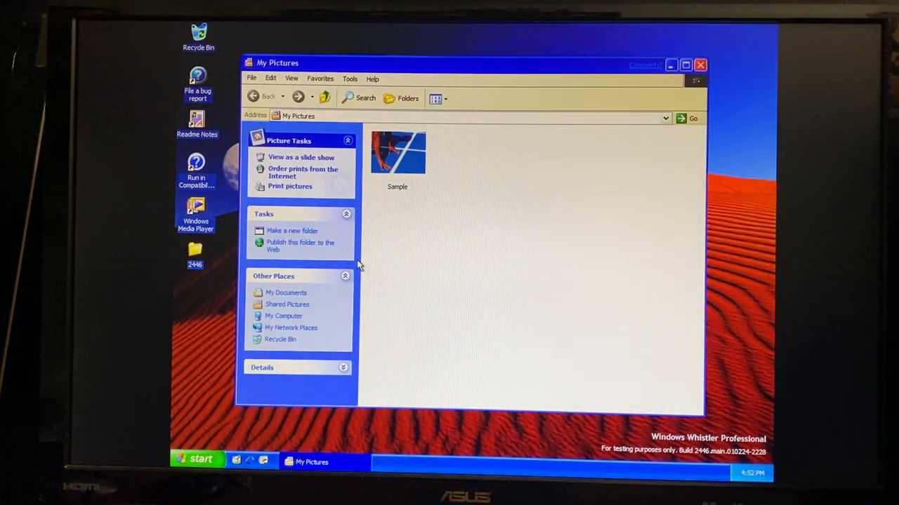
Go from My Pictures to the My Documents folder via Other Places.
left_click(264, 97)
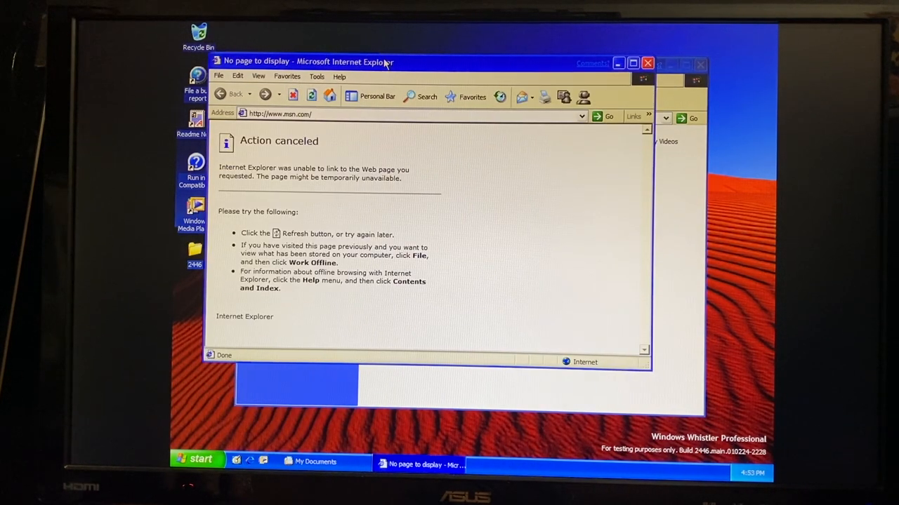
left_click(627, 62)
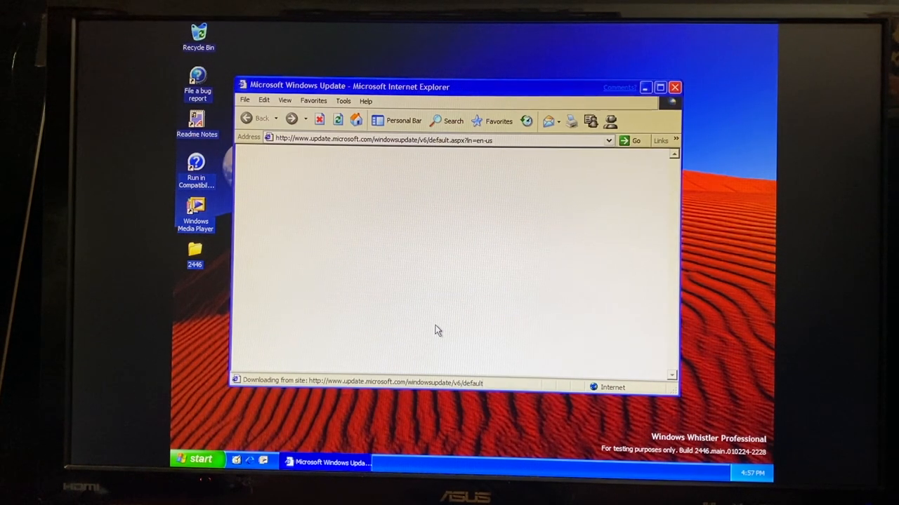
Close the Internet Explorer Windows Update window, leaving the empty desktop.
left_click(674, 87)
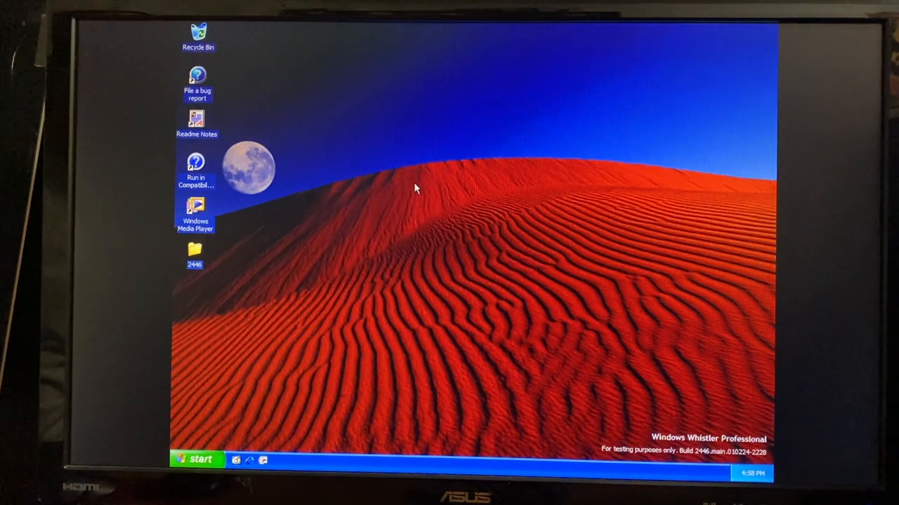
Show the Start menu for the Administrator account with its programs and system places.
left_click(199, 461)
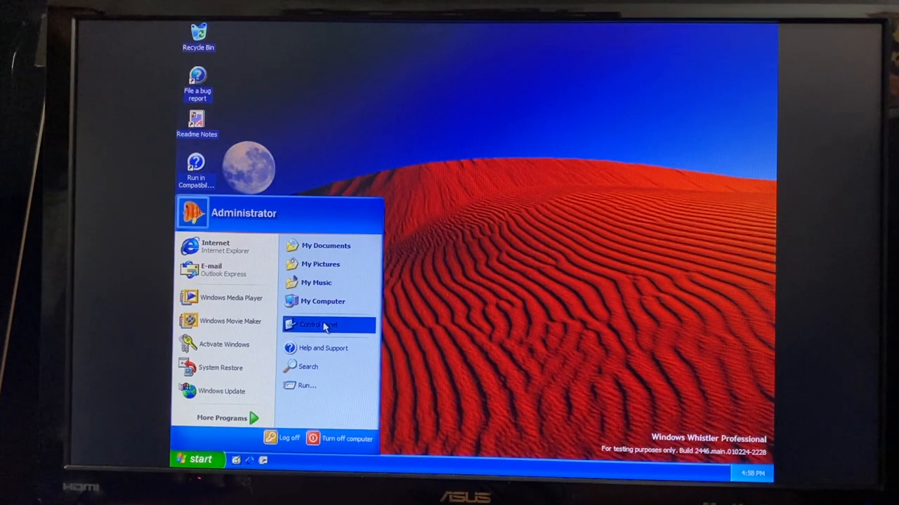
Open Control Panel from the Start menu, showing its classic icon view.
left_click(319, 326)
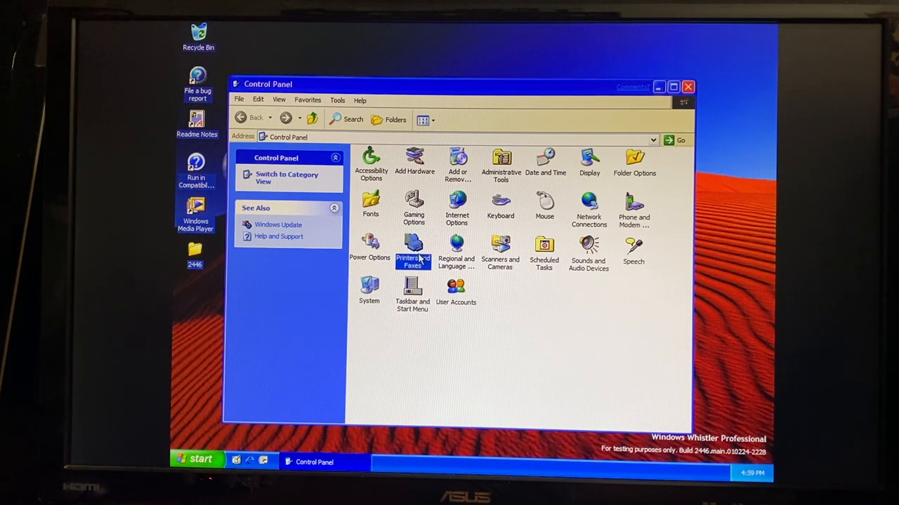